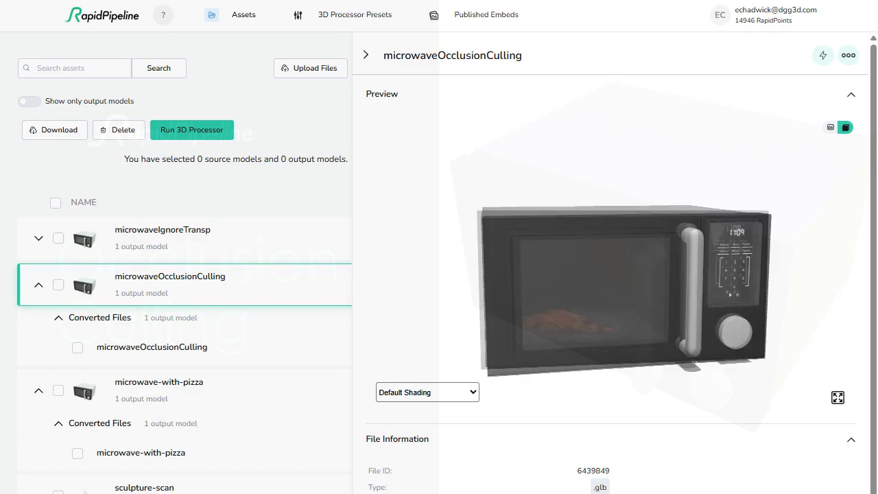
Preview the microwaveOcclusionCulling model in Wireframe shading, then return it to Default Shading.
left_click(427, 392)
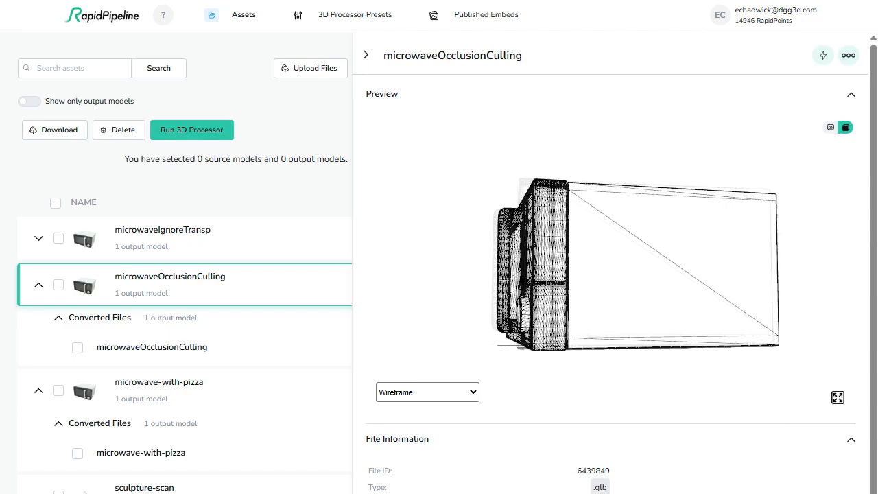
left_click(427, 393)
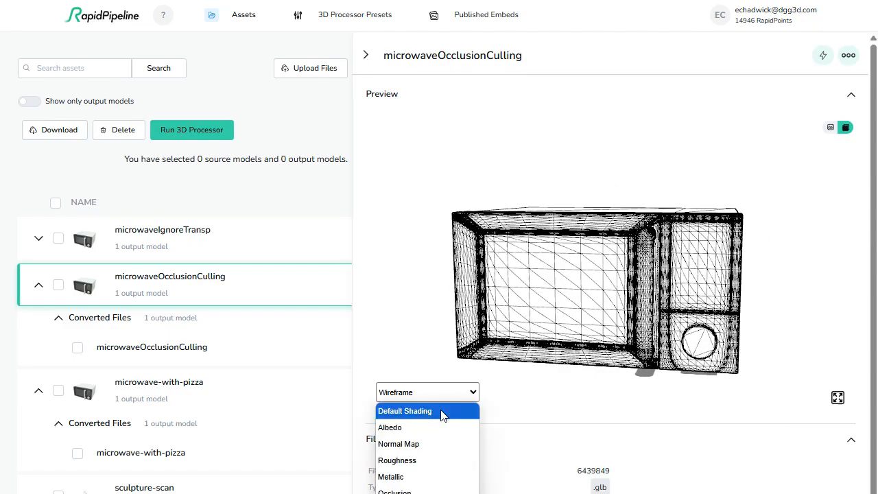
left_click(354, 14)
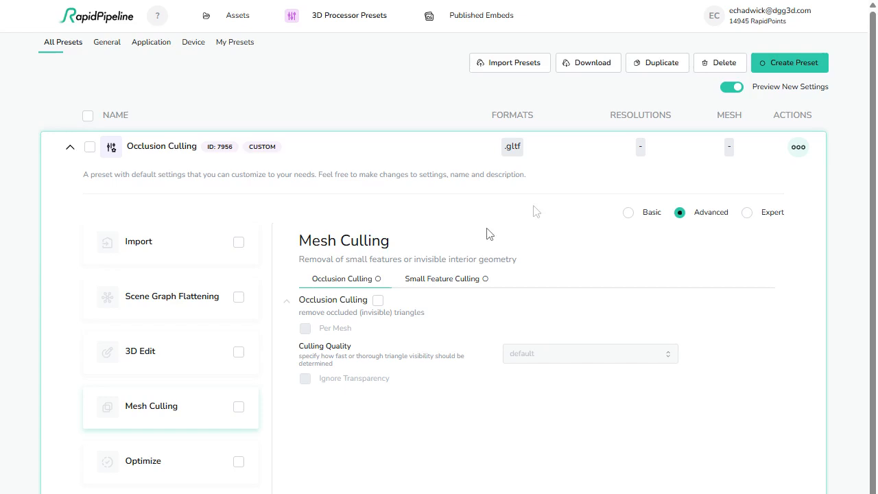
Enable the Mesh Culling step and its Occlusion Culling option, leaving quality at default.
left_click(239, 406)
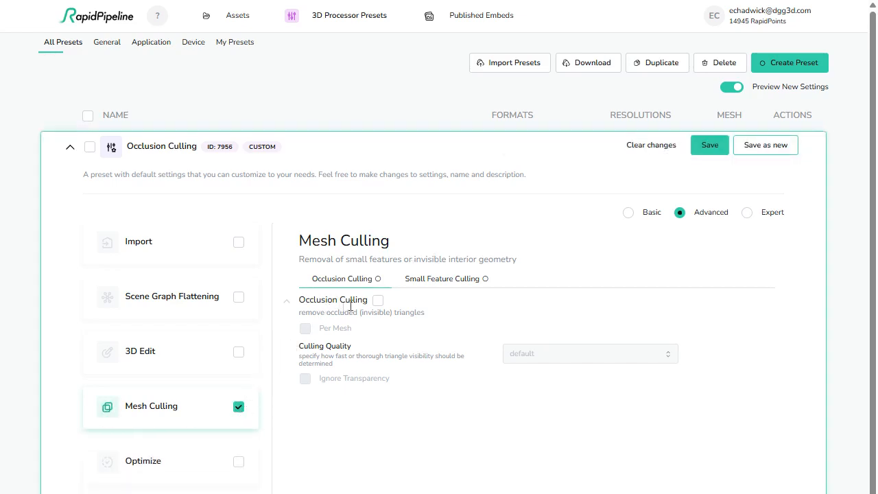
left_click(379, 300)
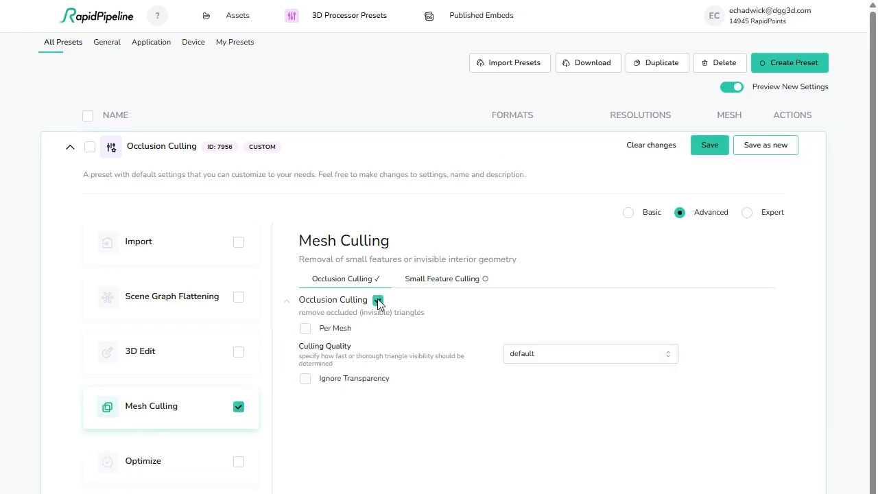